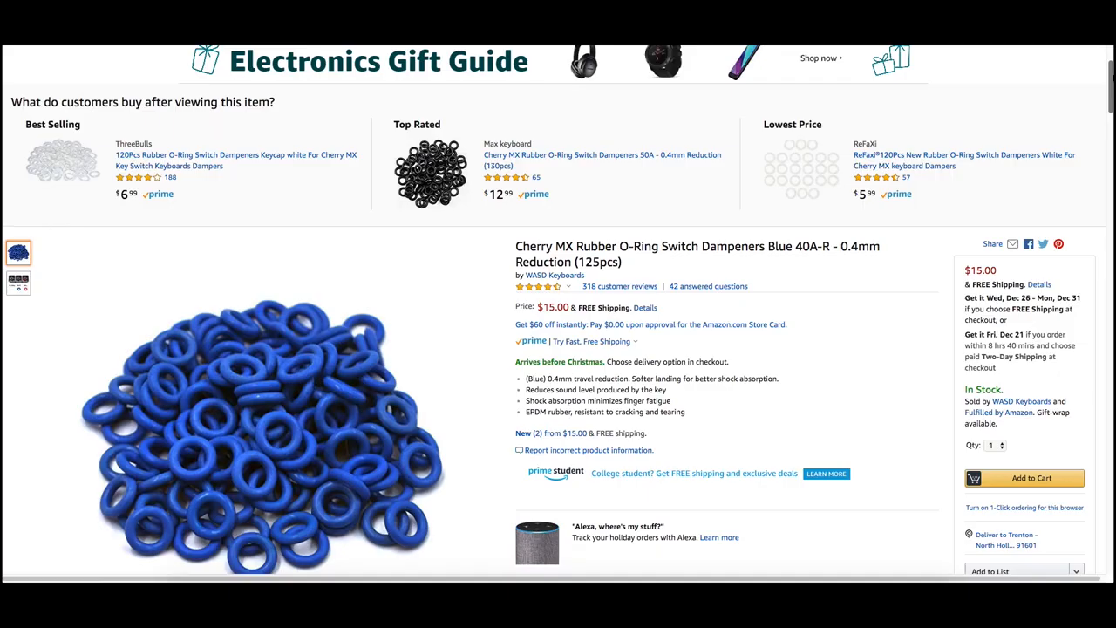
Step: Scroll the blue o-ring listing and open the red 40A-L o-ring dampeners product
scroll(down, 3)
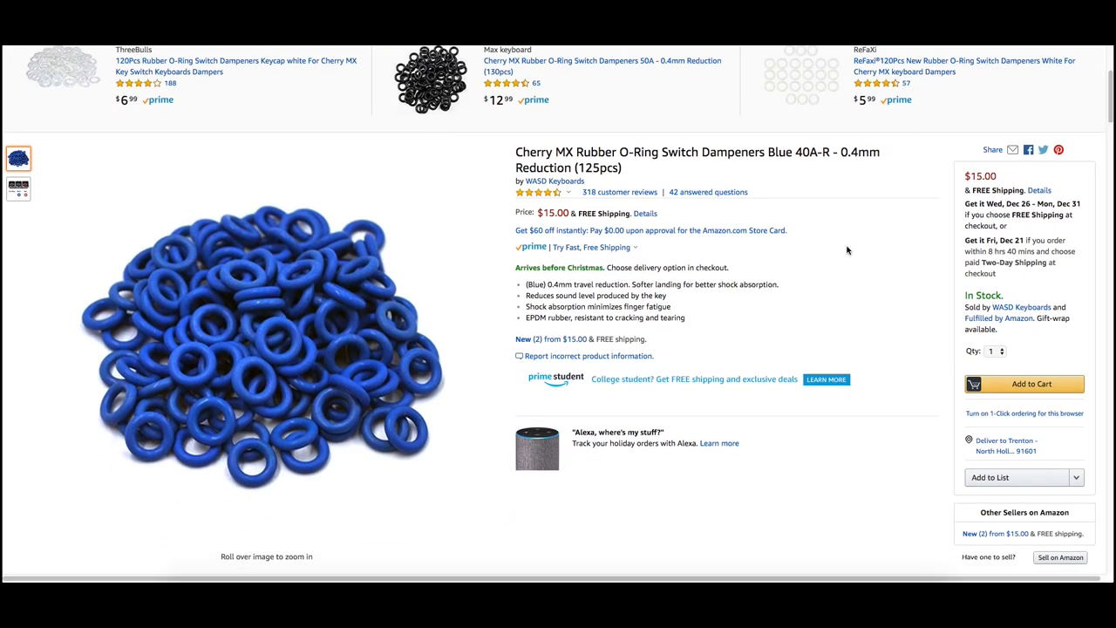
mouse_move(273, 364)
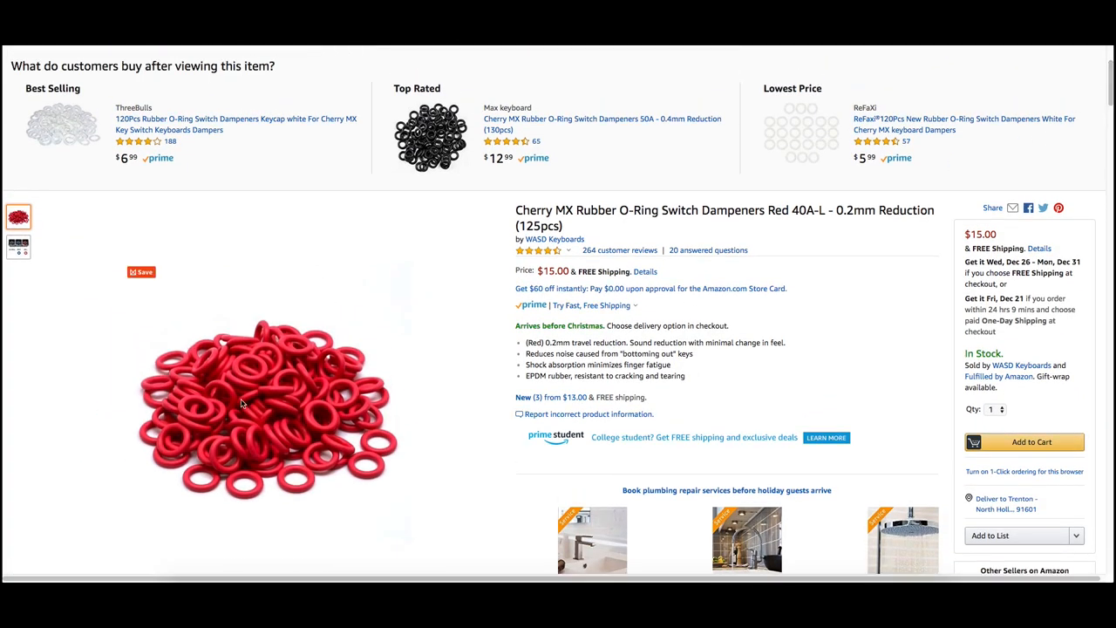
click(18, 248)
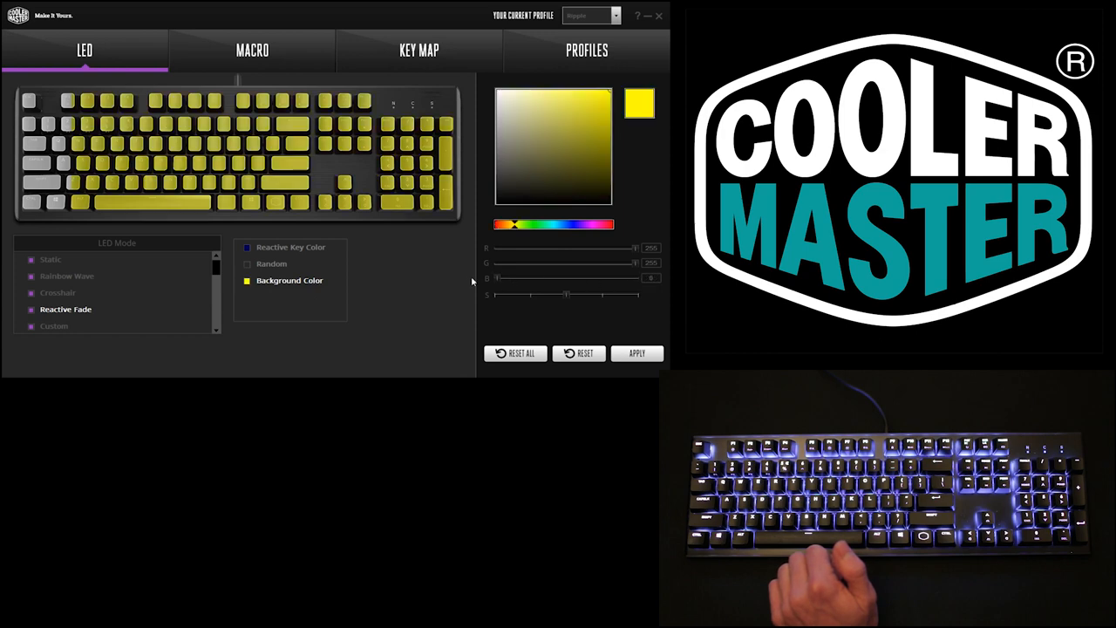
Step: Set Reactive Fade background to red and raise the reactive key B slider to 255
click(498, 224)
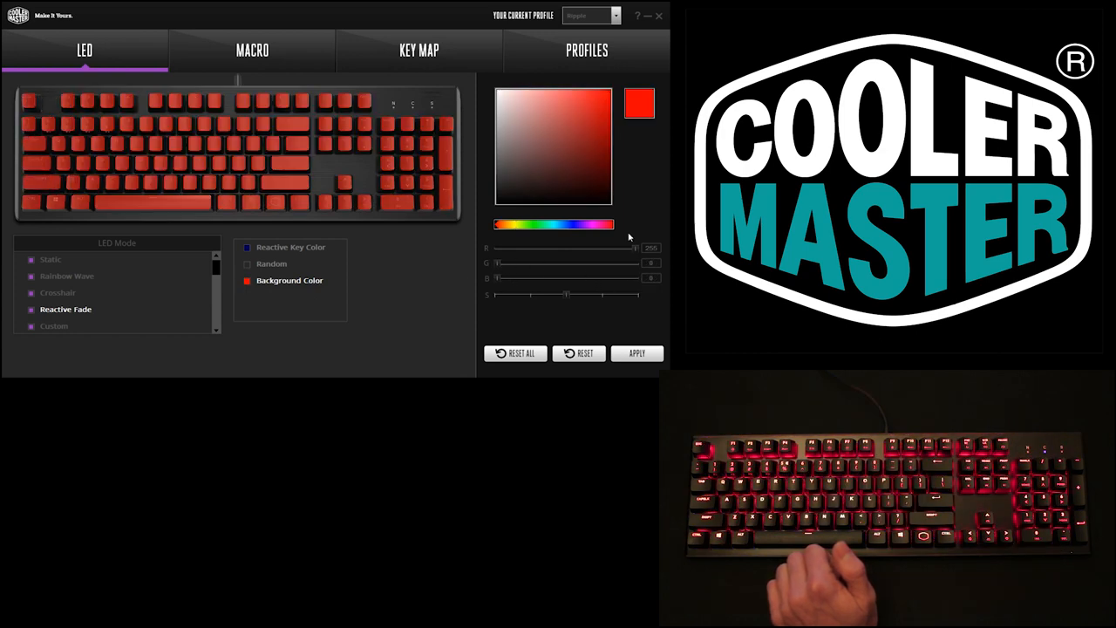
mouse_move(333, 259)
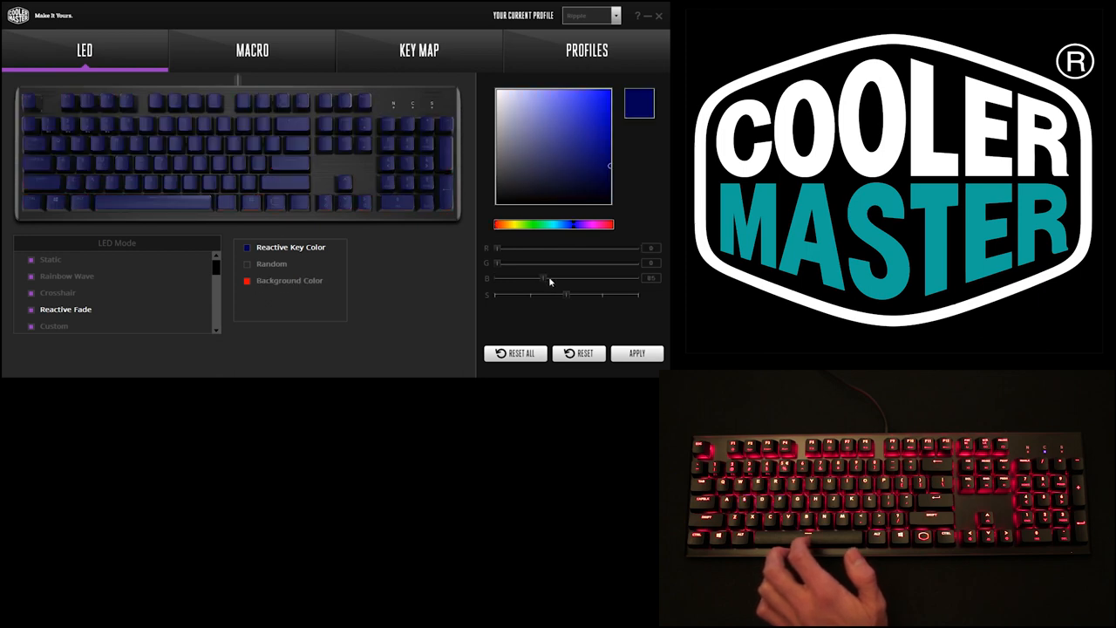
drag(544, 277, 606, 277)
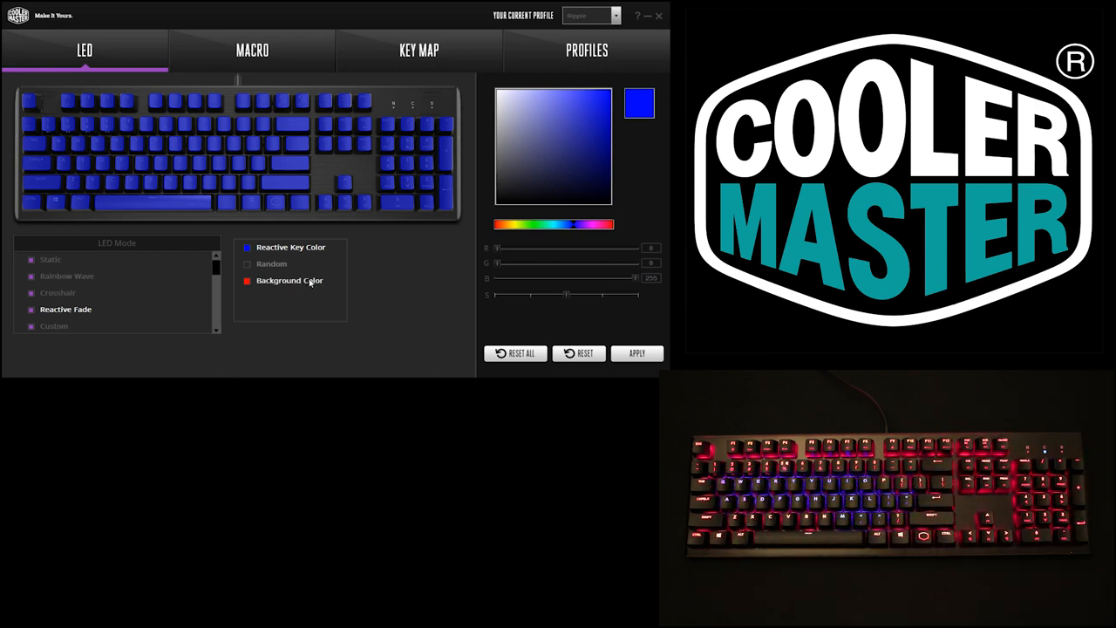
scroll(down, 3)
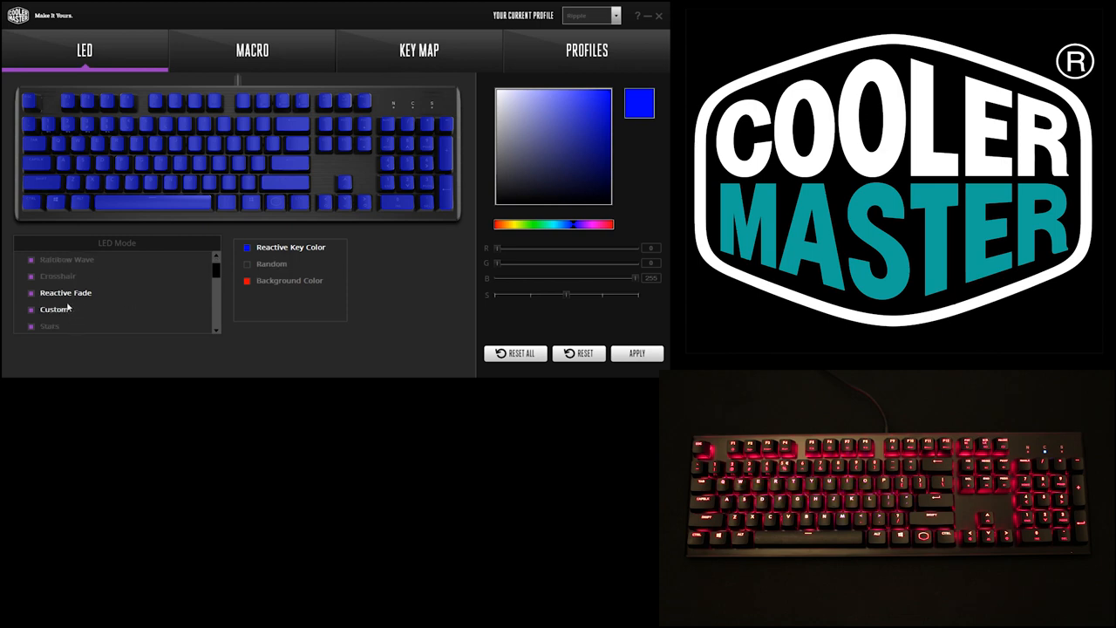
Step: Switch LED mode to Custom and light a key white, before moving to System Status
click(53, 308)
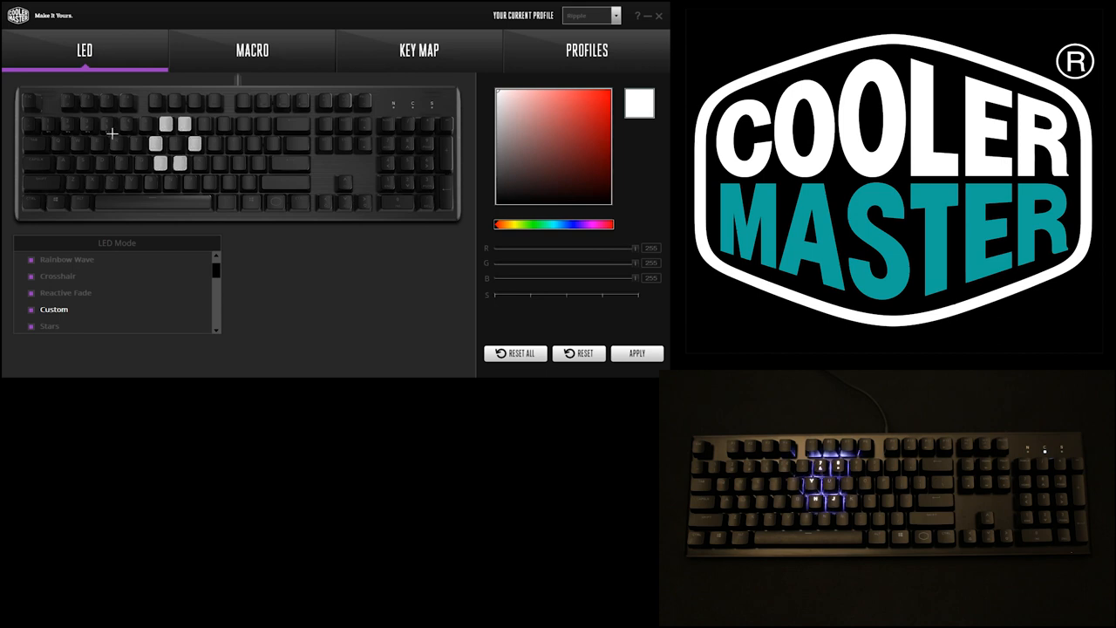
click(67, 276)
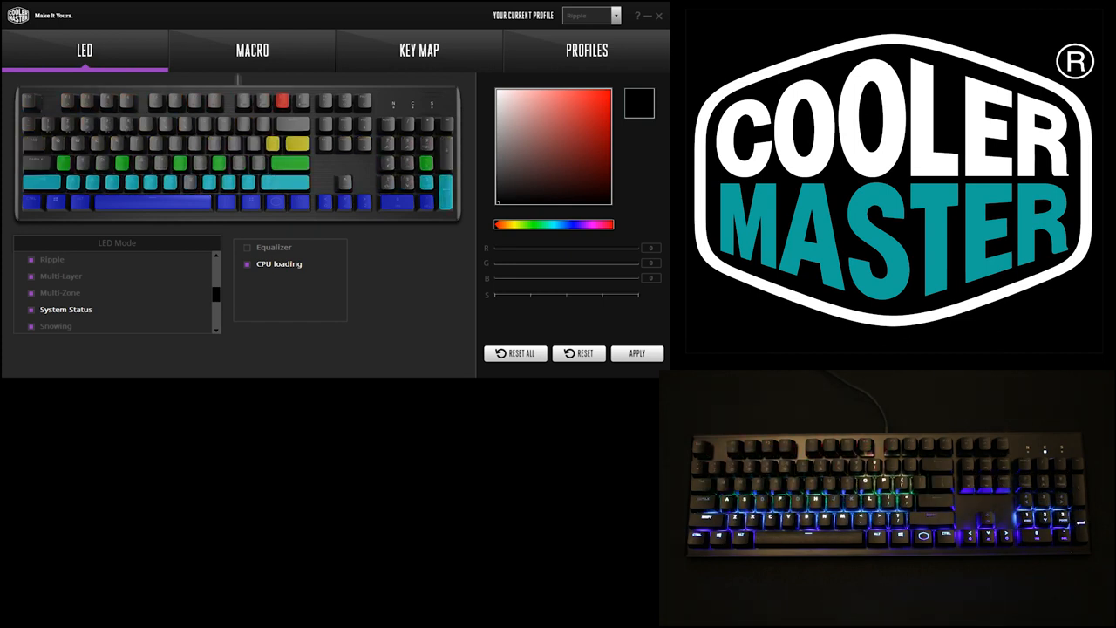
Step: Open the MACRO tab to view the Volume Up macro's Vol+ actions and Hold Loop
click(252, 50)
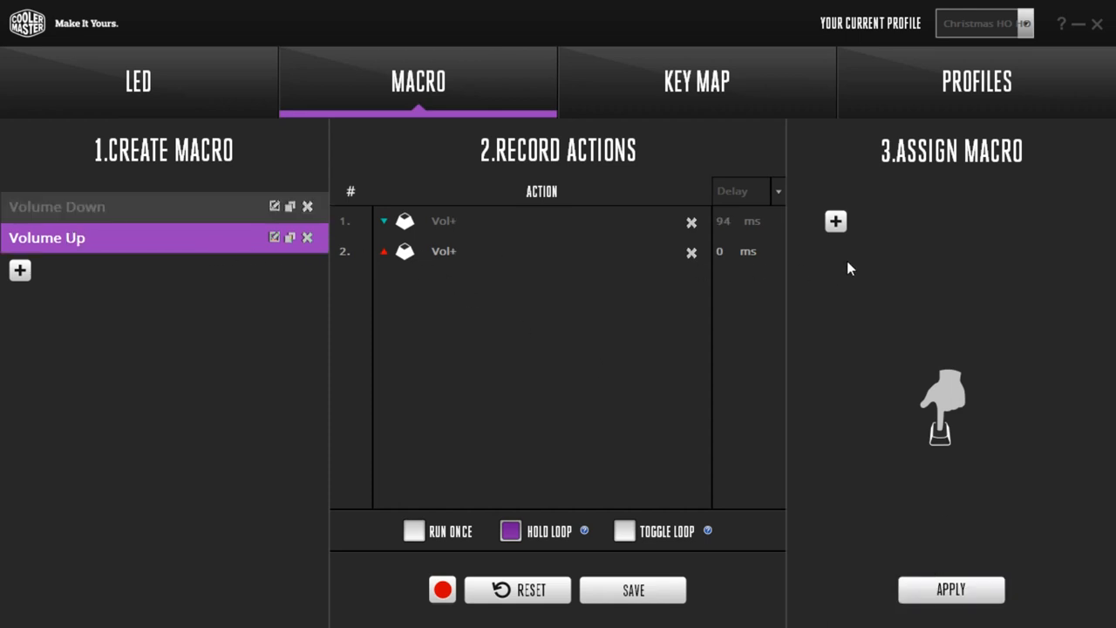
click(834, 221)
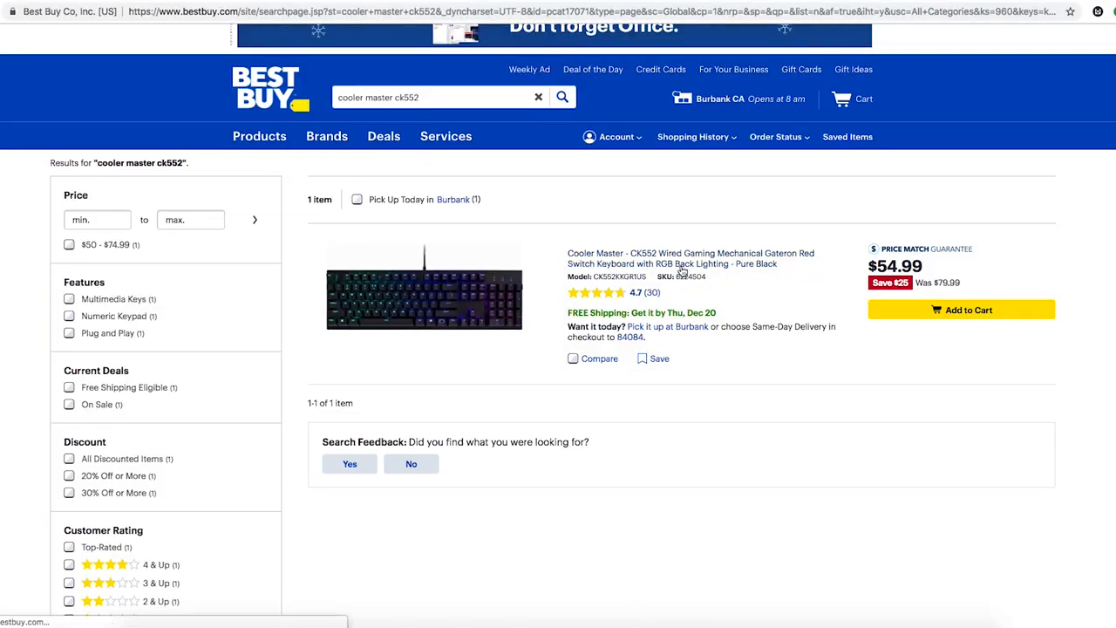
Step: Open the CK552 Gateron Red product page, cycle through three photos, and scroll back up
click(690, 258)
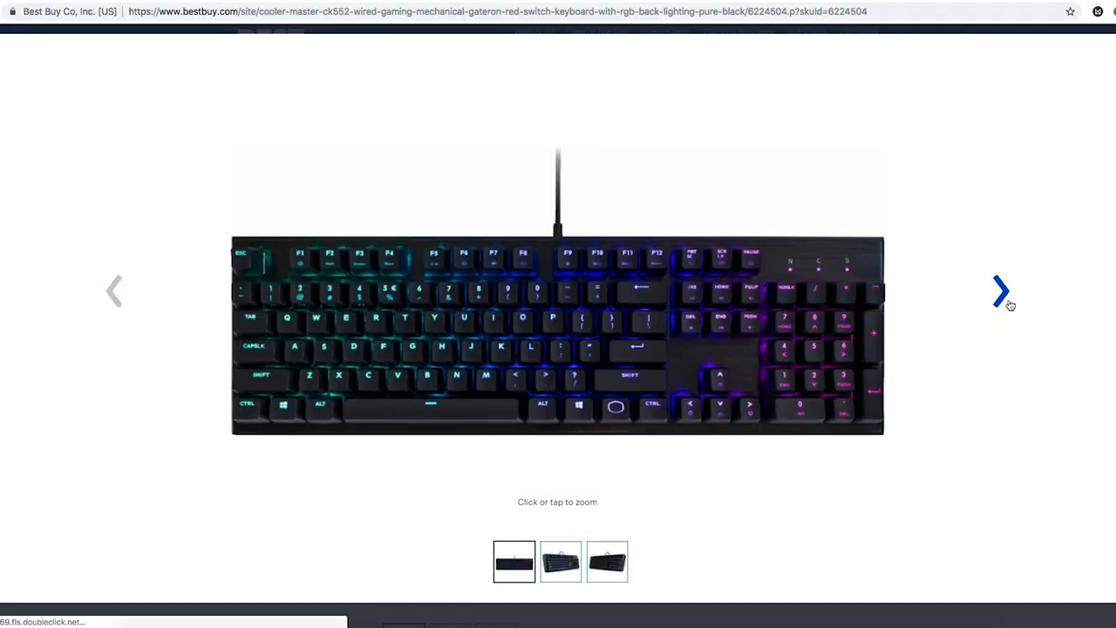
click(1000, 290)
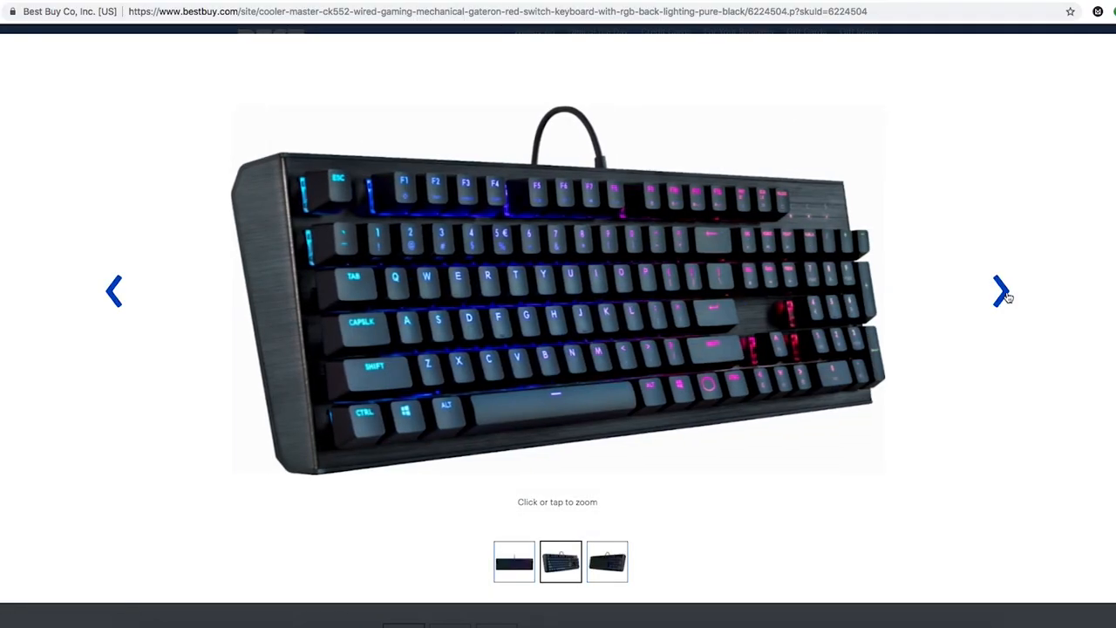
click(1001, 290)
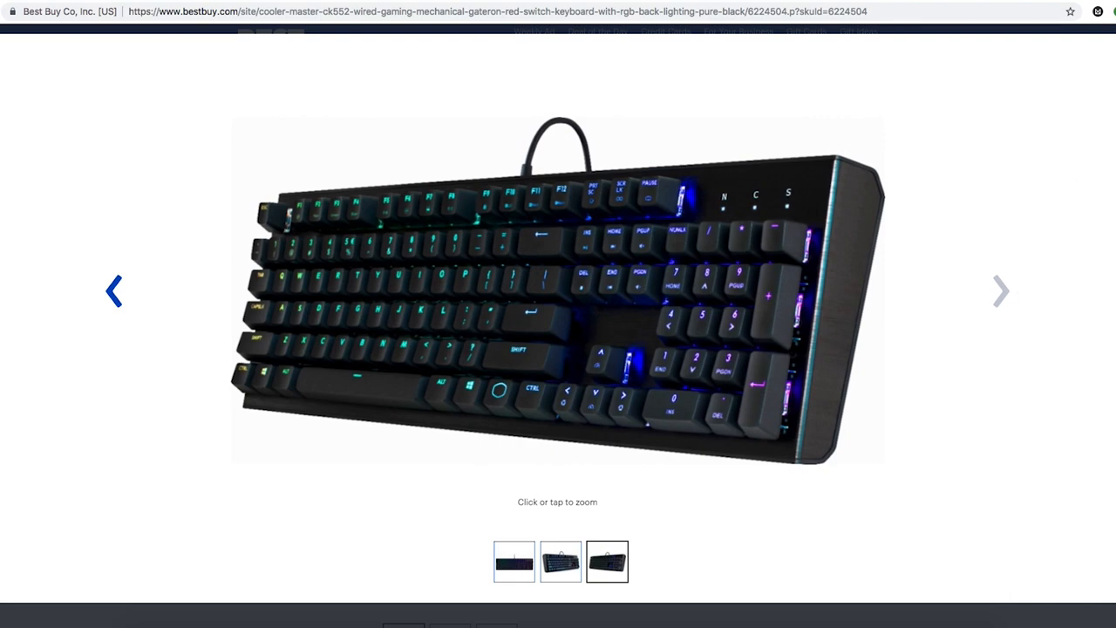
scroll(up, 3)
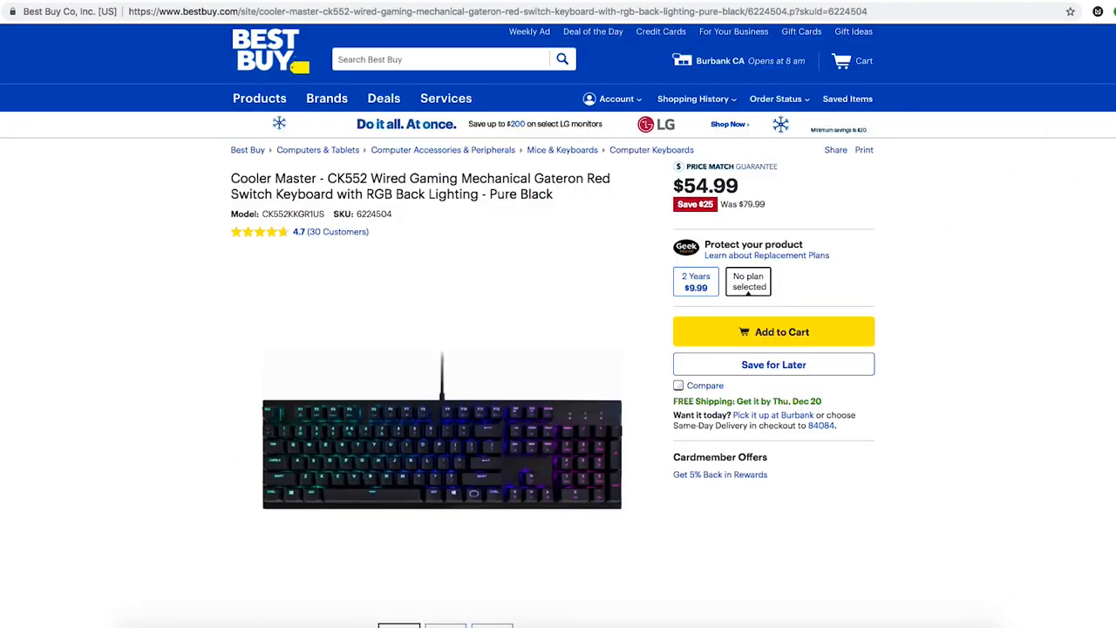